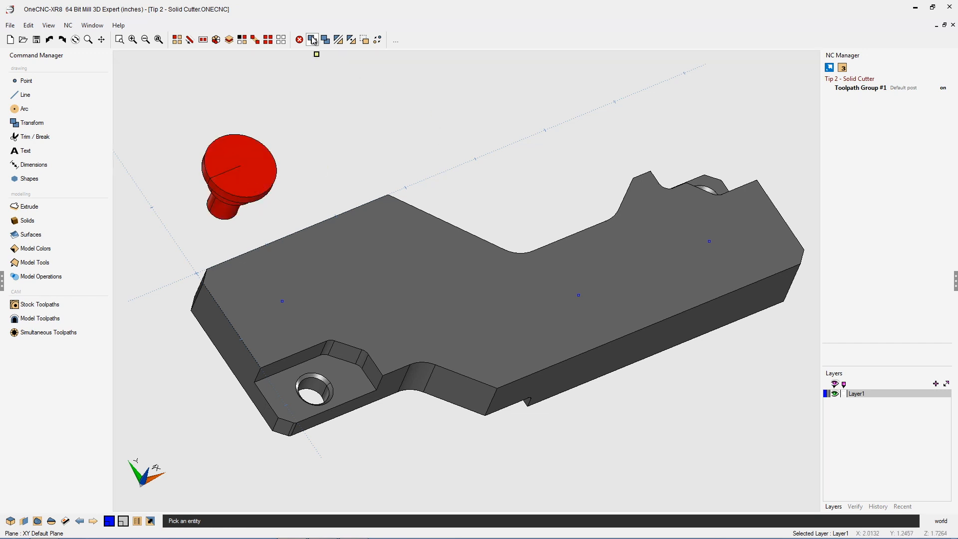
- Move the red cutter solid by its base point onto the part's left-end top face
left_click(313, 40)
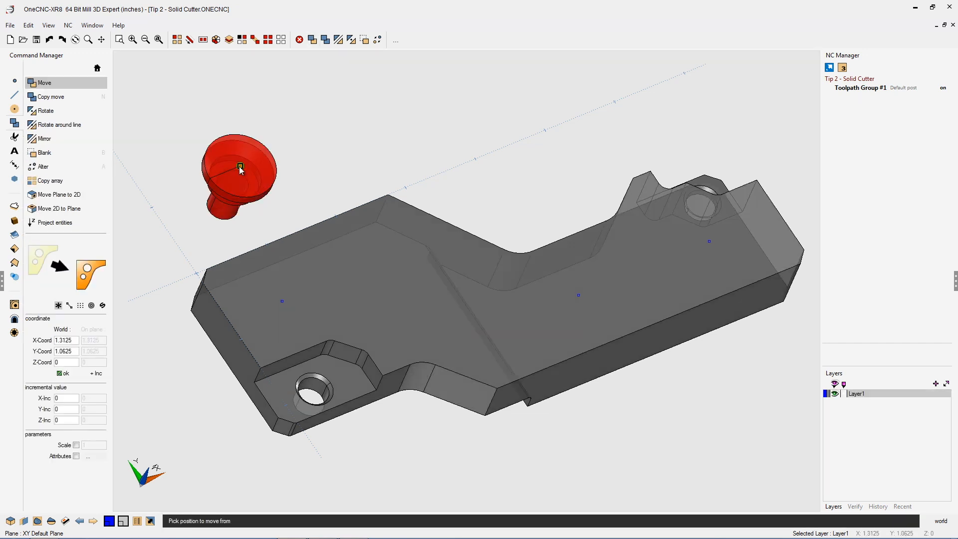
left_click(239, 168)
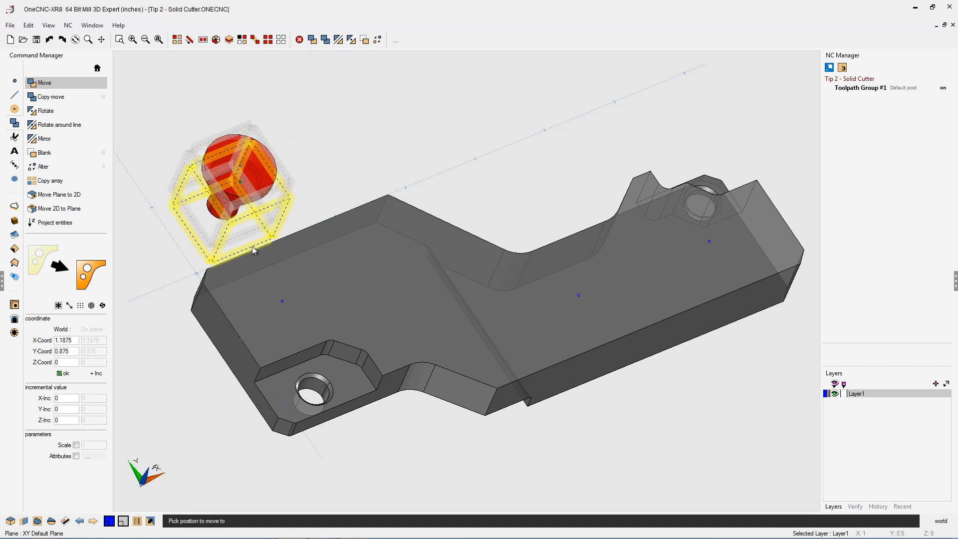
left_click(281, 301)
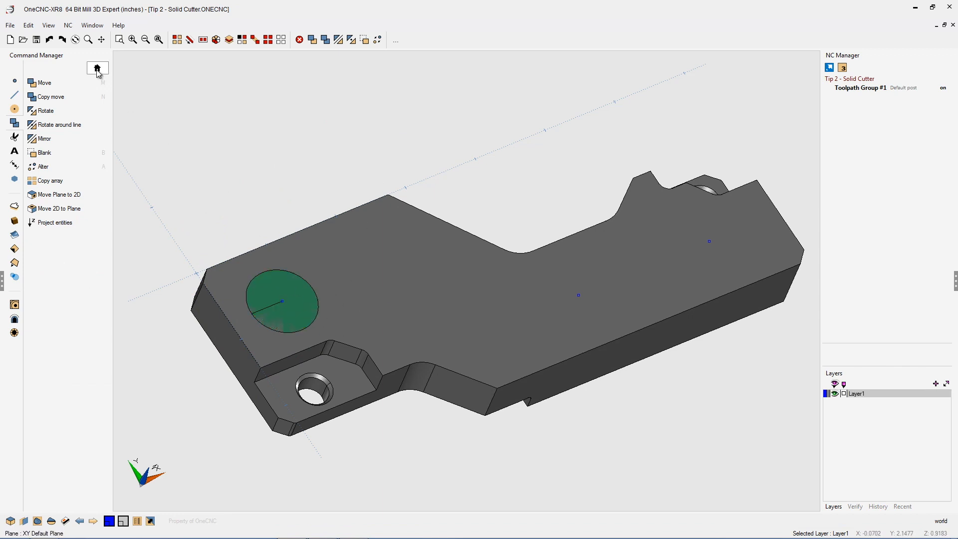
- Start Model Operations > Solid Cutter to cut the left-end counterbored hole
left_click(98, 68)
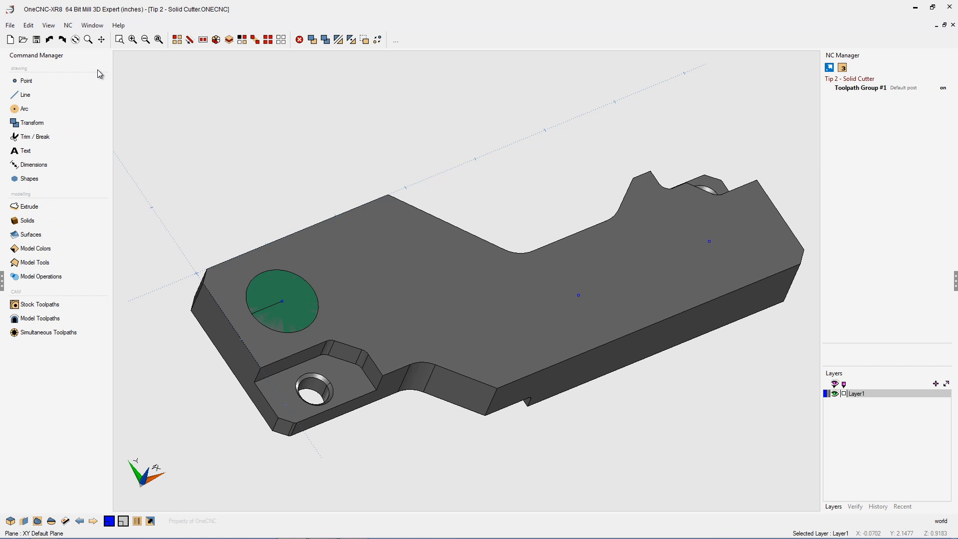
left_click(41, 276)
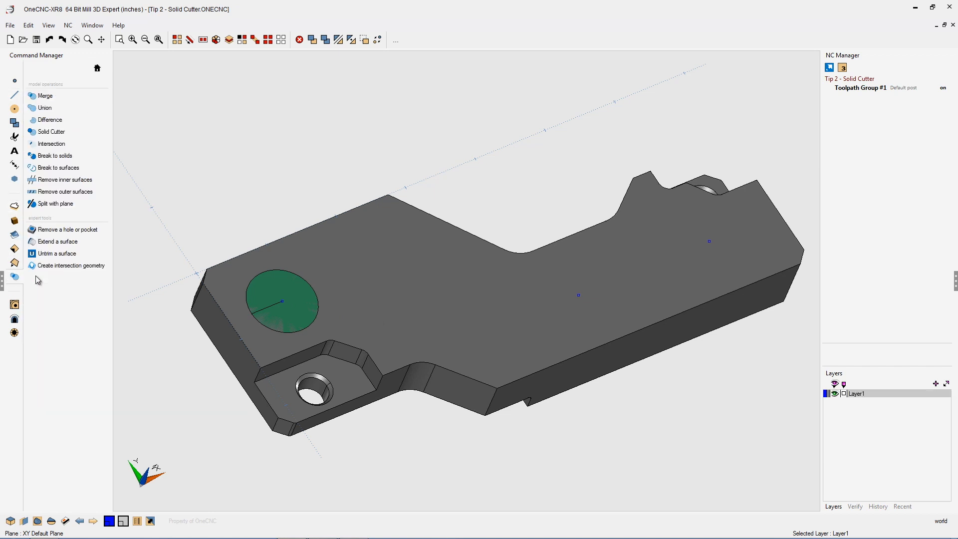
left_click(49, 131)
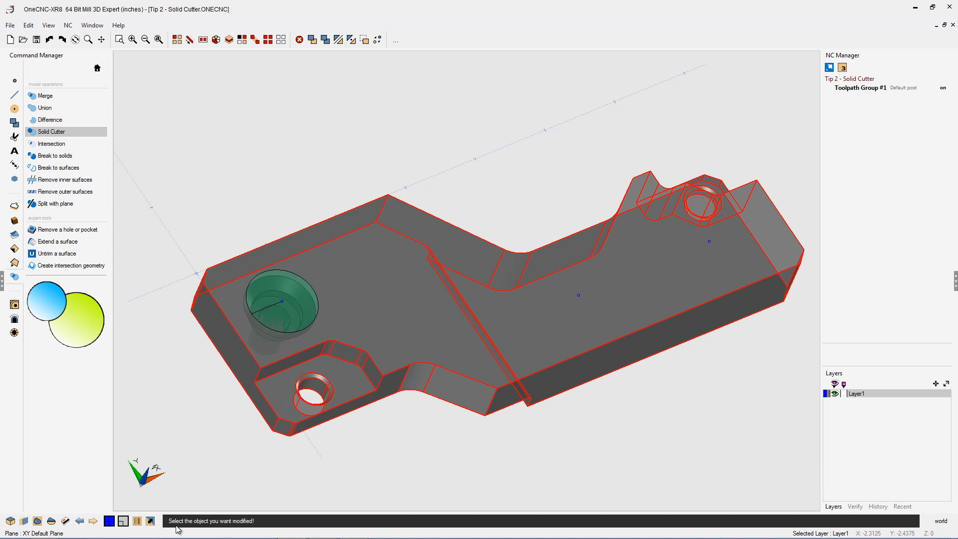
mouse_move(259, 531)
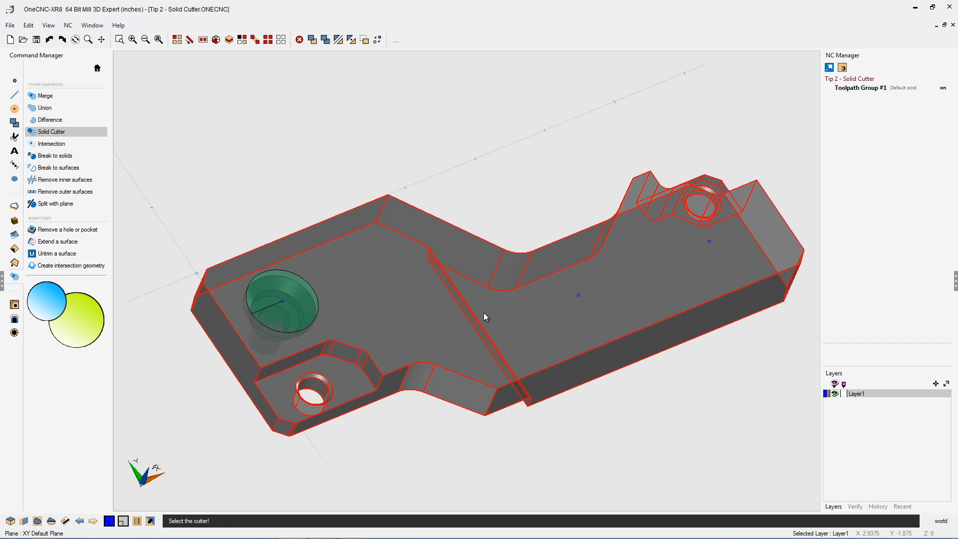
mouse_move(409, 460)
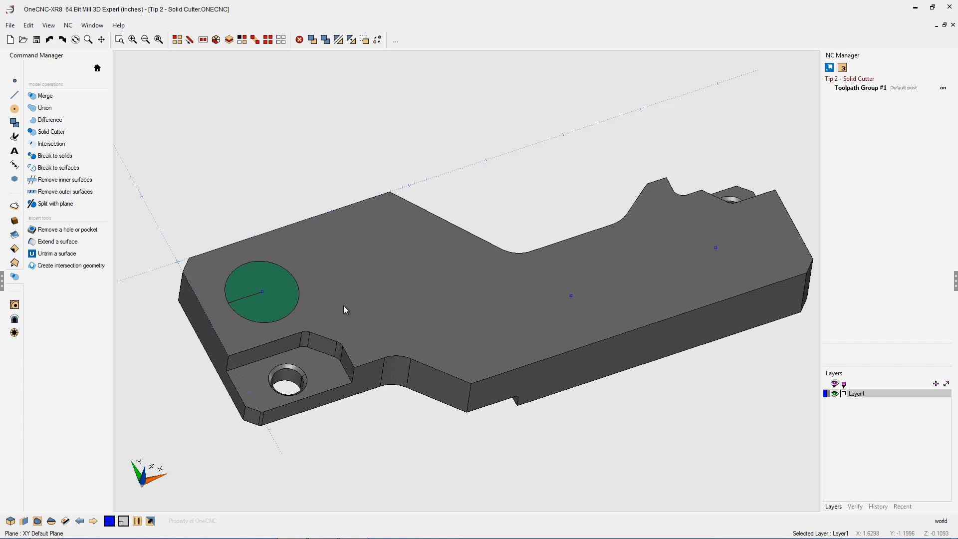
mouse_move(255, 198)
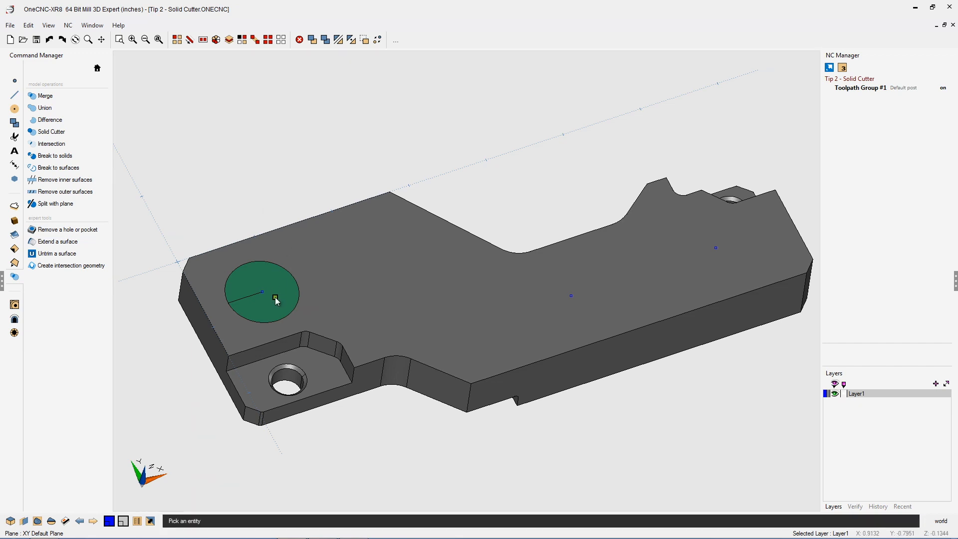
- Select the cutter solid to move it to mid-part
left_click(274, 299)
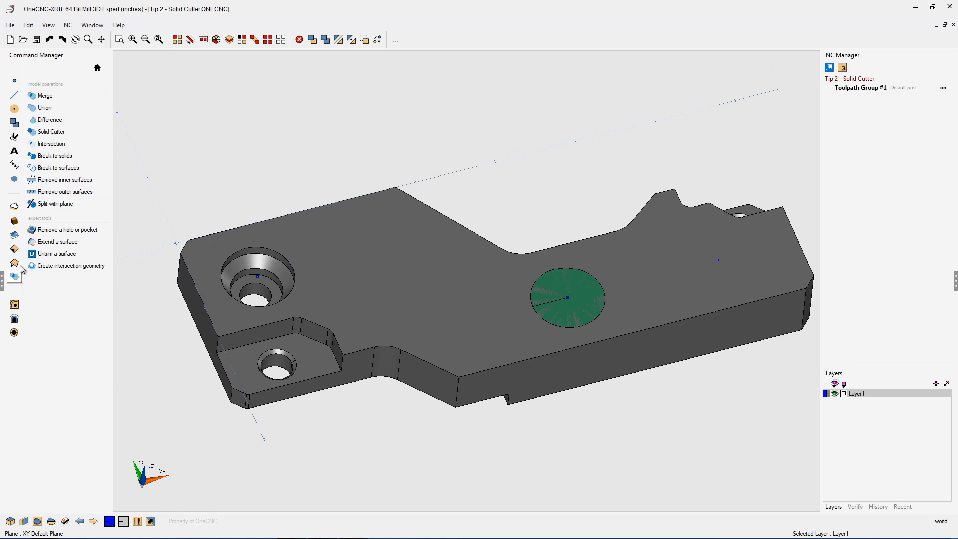
mouse_move(55, 203)
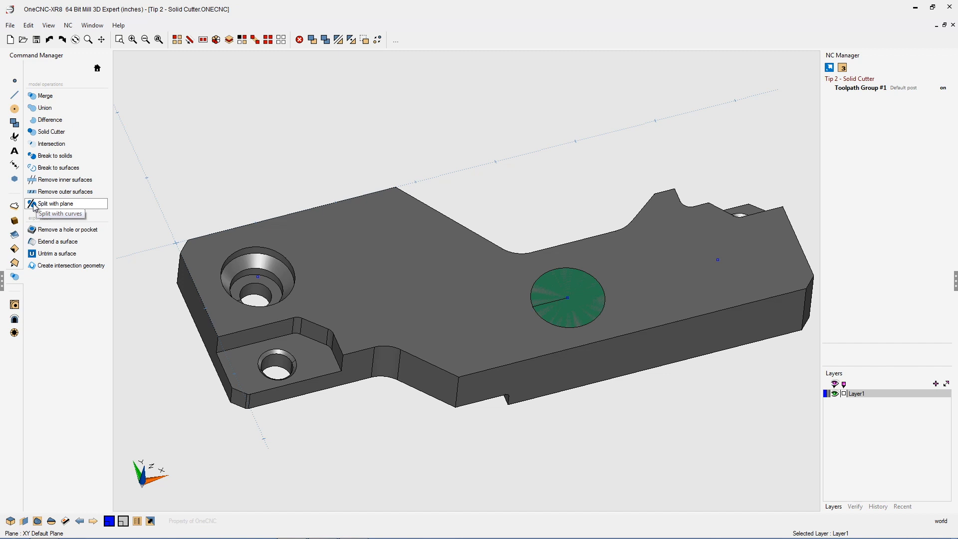
- Cut the middle counterbored hole with the cutter solid and view it from a new angle
left_click(51, 131)
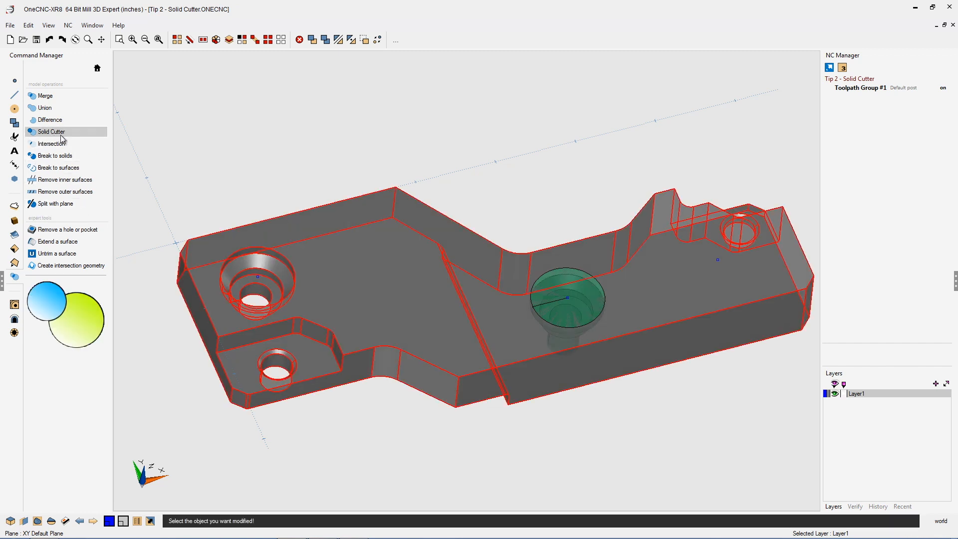
mouse_move(367, 257)
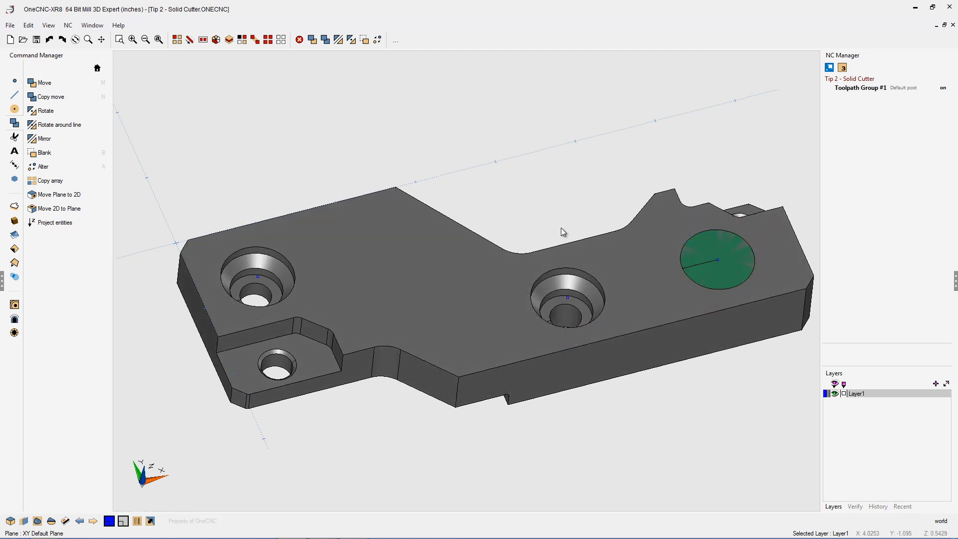
left_click_drag(562, 232, 567, 275)
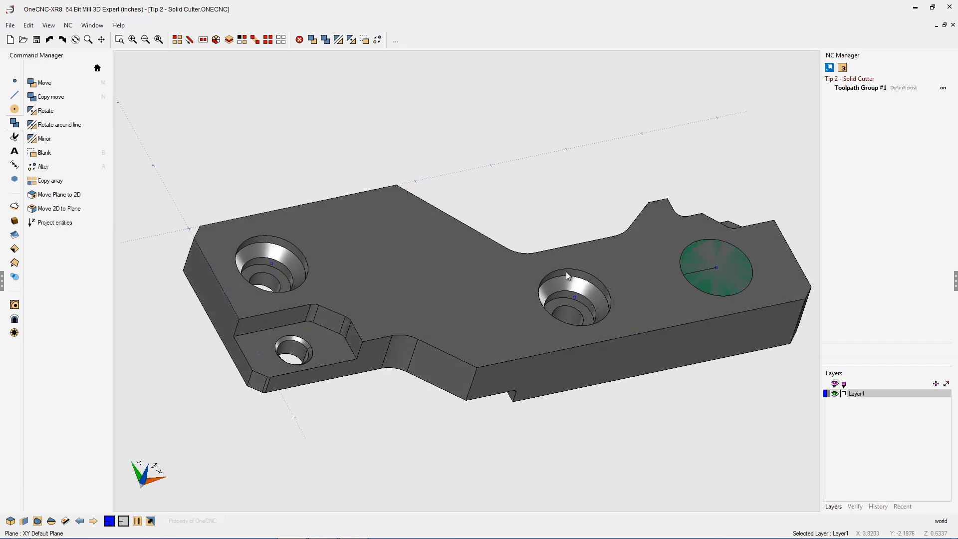
left_click(98, 68)
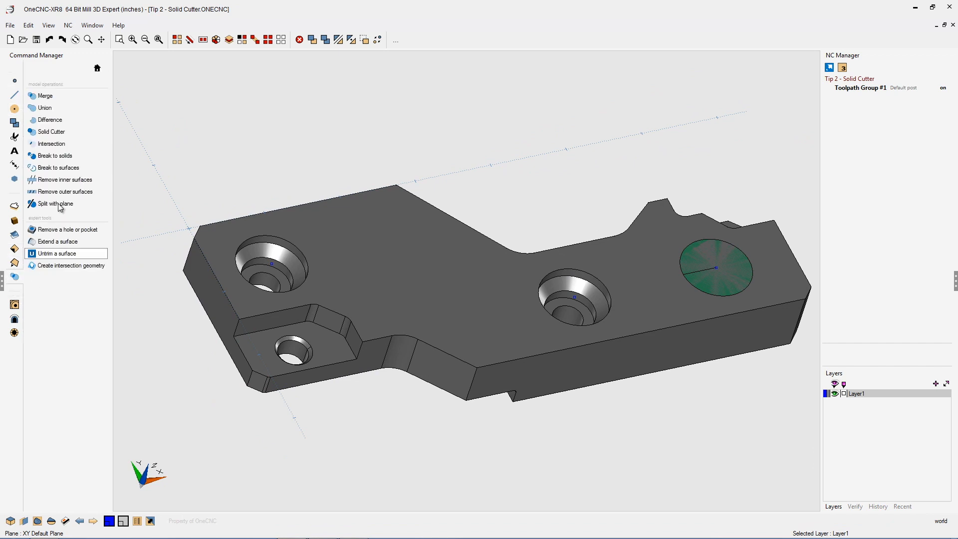
- Cut the right-end counterbored hole, then select the cutter and start moving it
left_click(52, 131)
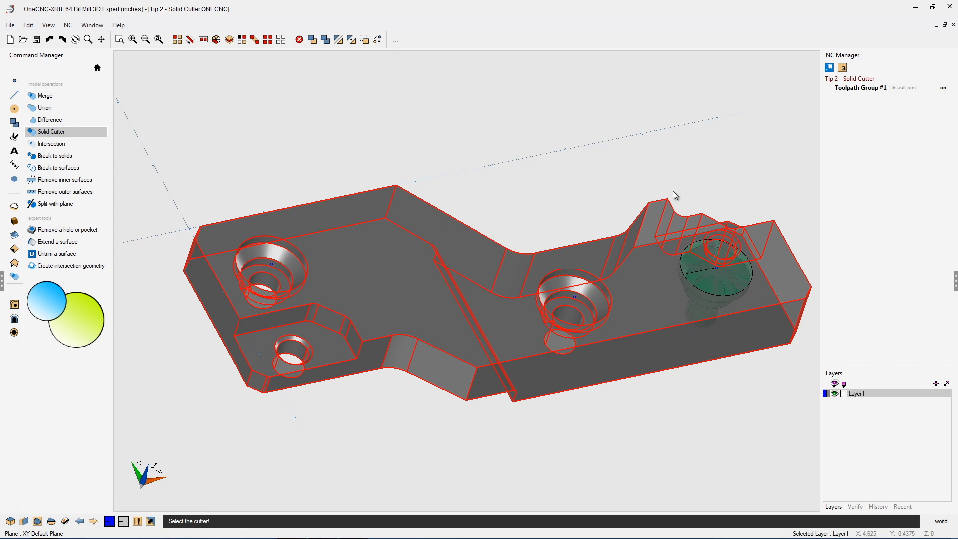
left_click(713, 268)
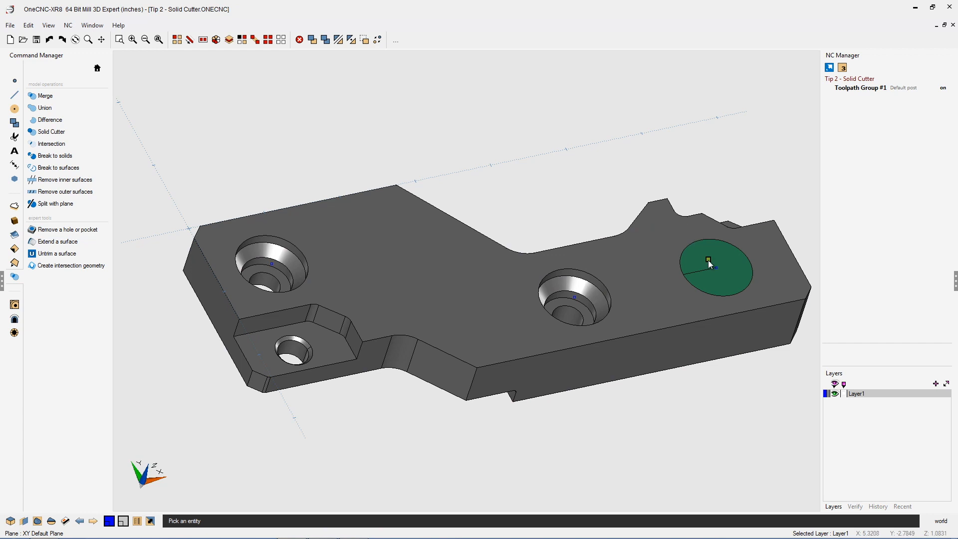
left_click(312, 40)
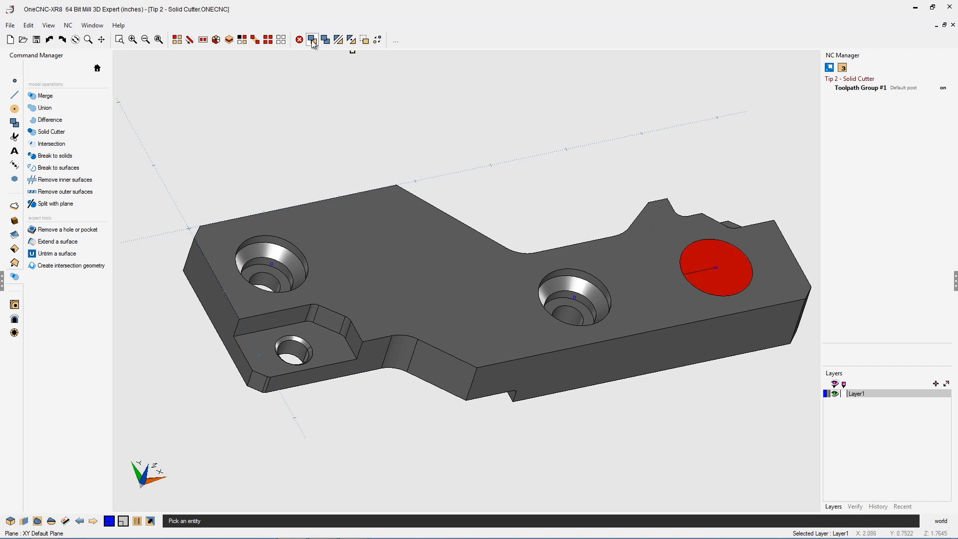
left_click(311, 39)
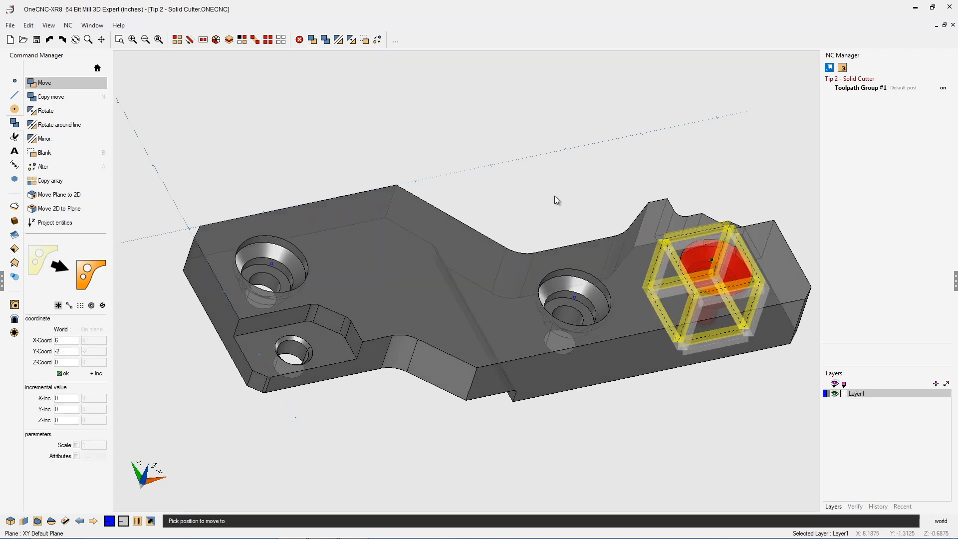